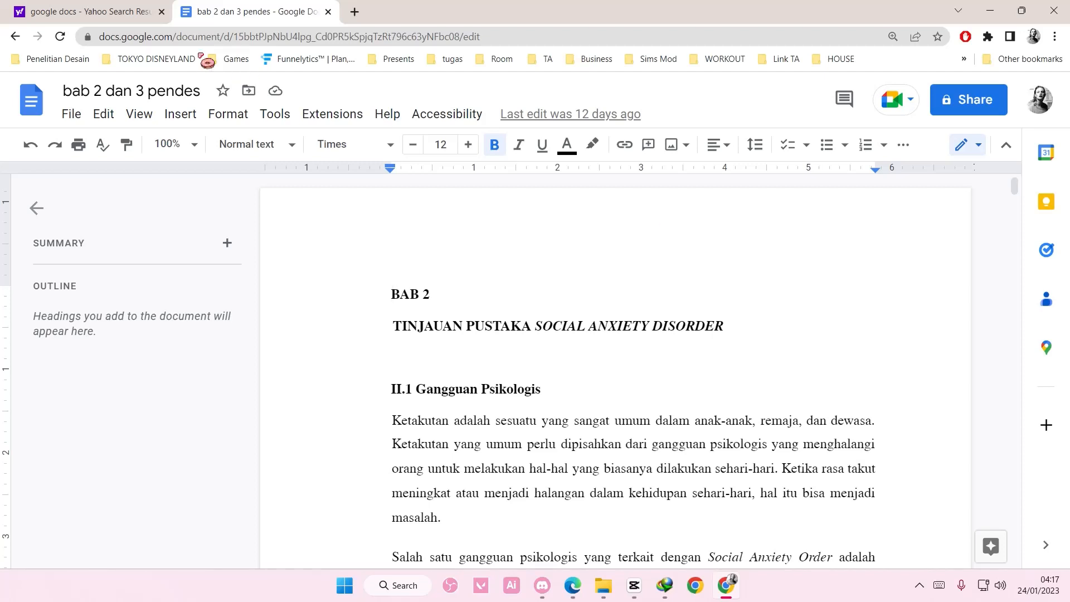
- Search the add-on marketplace for "plagi" and go to the Plagium page
left_click(160, 11)
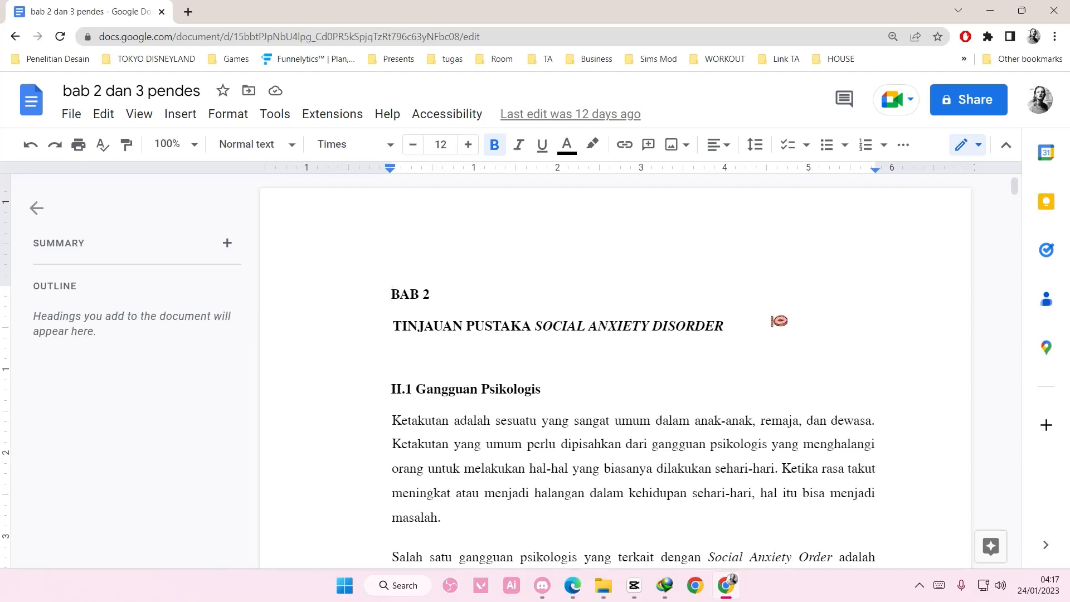
left_click(332, 113)
type("plagi")
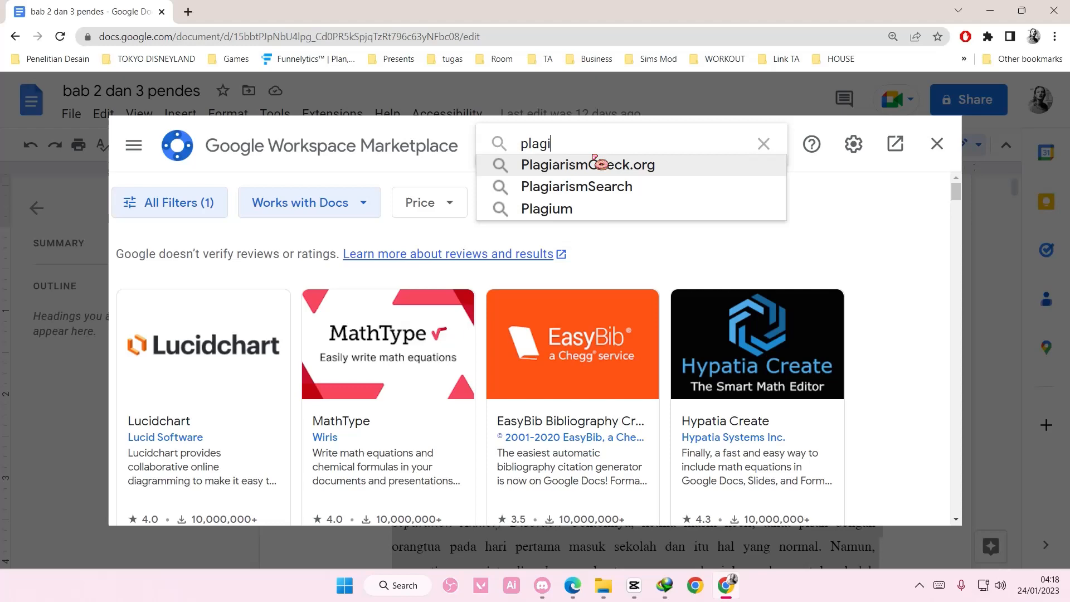
type("a")
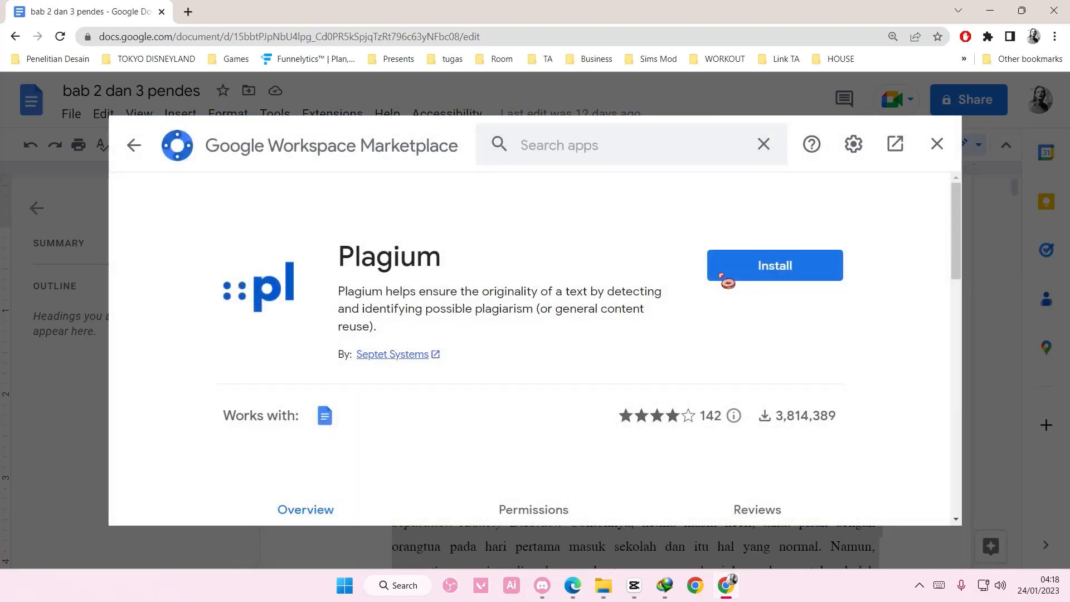
- Install Plagium, granting account access and confirming the installation
left_click(773, 265)
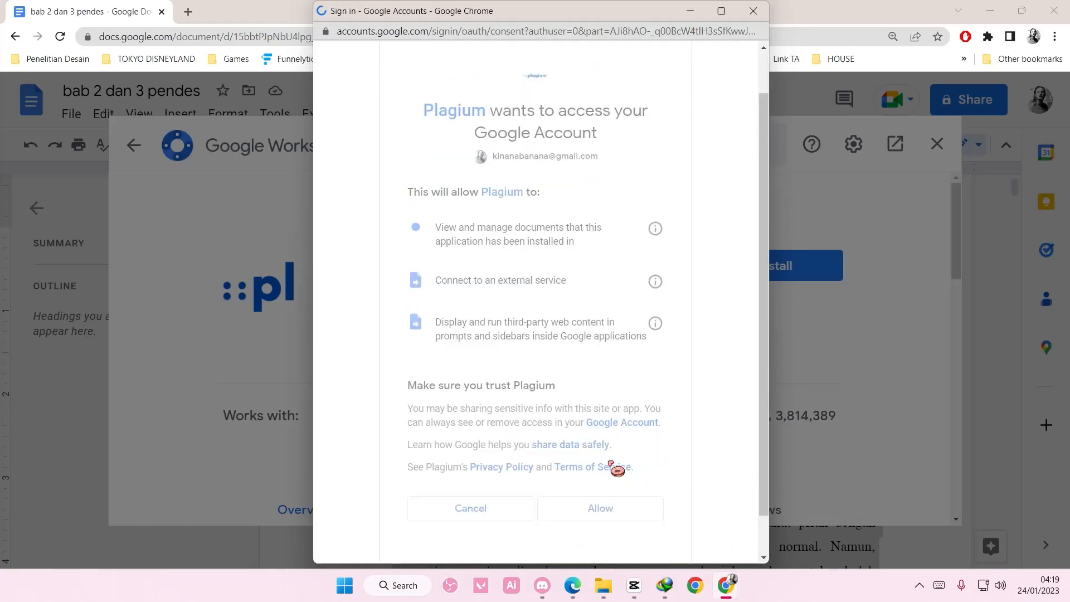
left_click(599, 508)
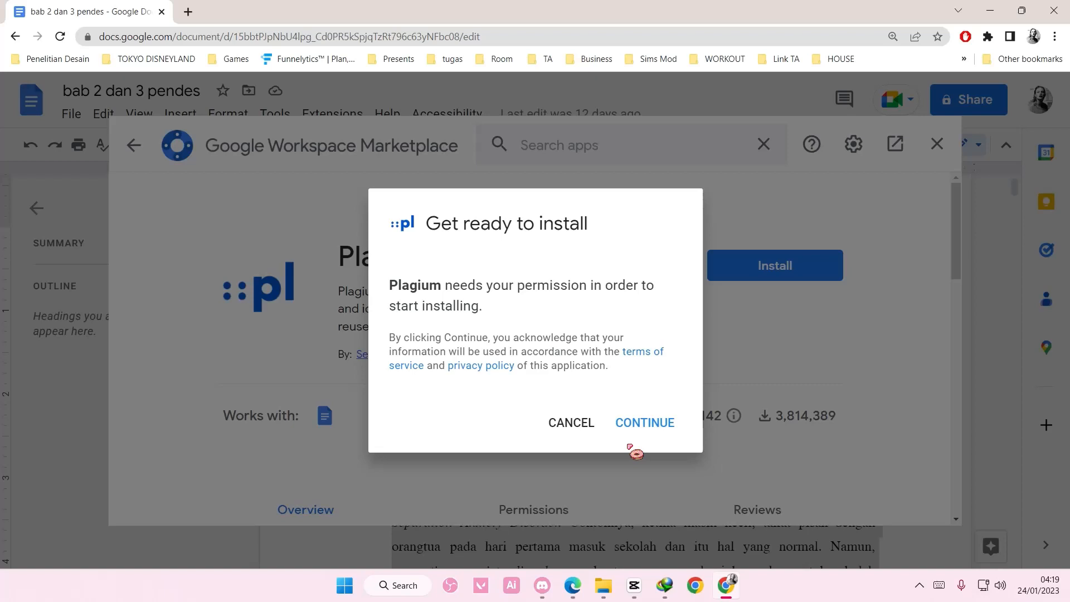
left_click(643, 422)
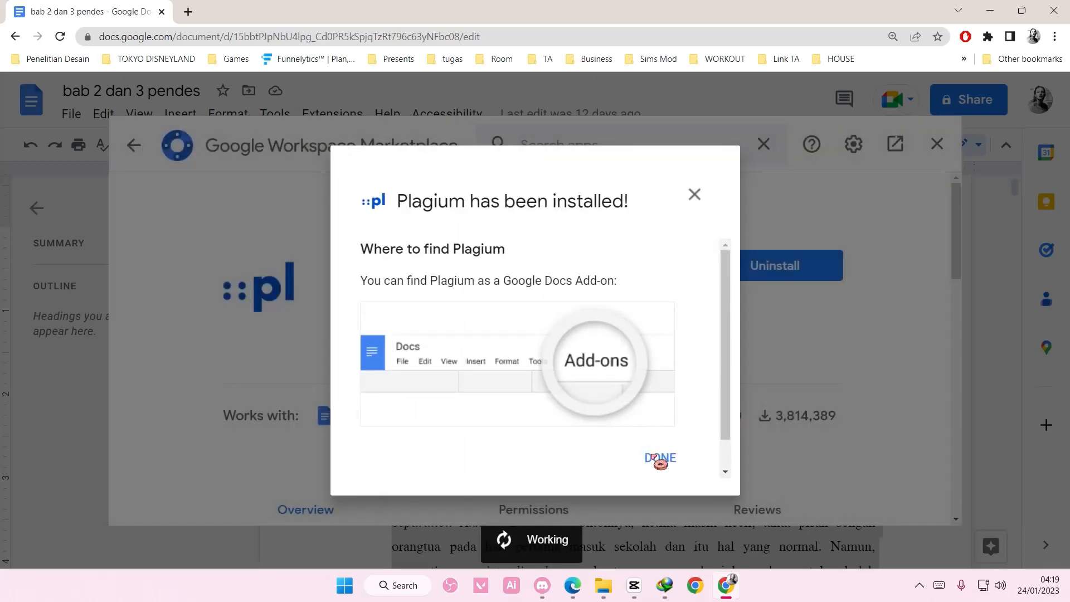
left_click(658, 456)
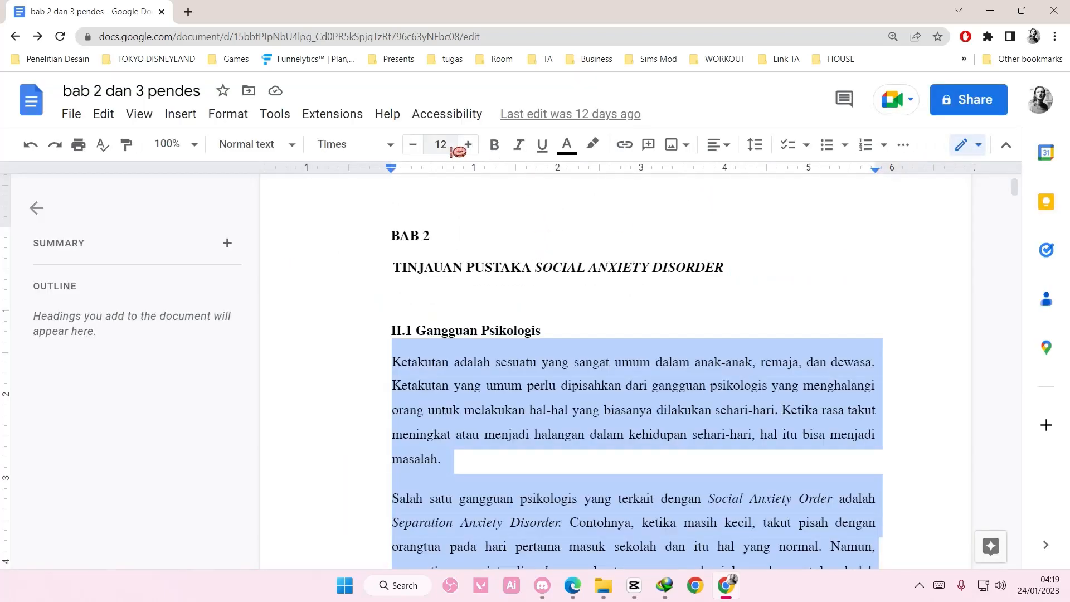
- Run Plagium's Check selection on the highlighted paragraphs
left_click(332, 114)
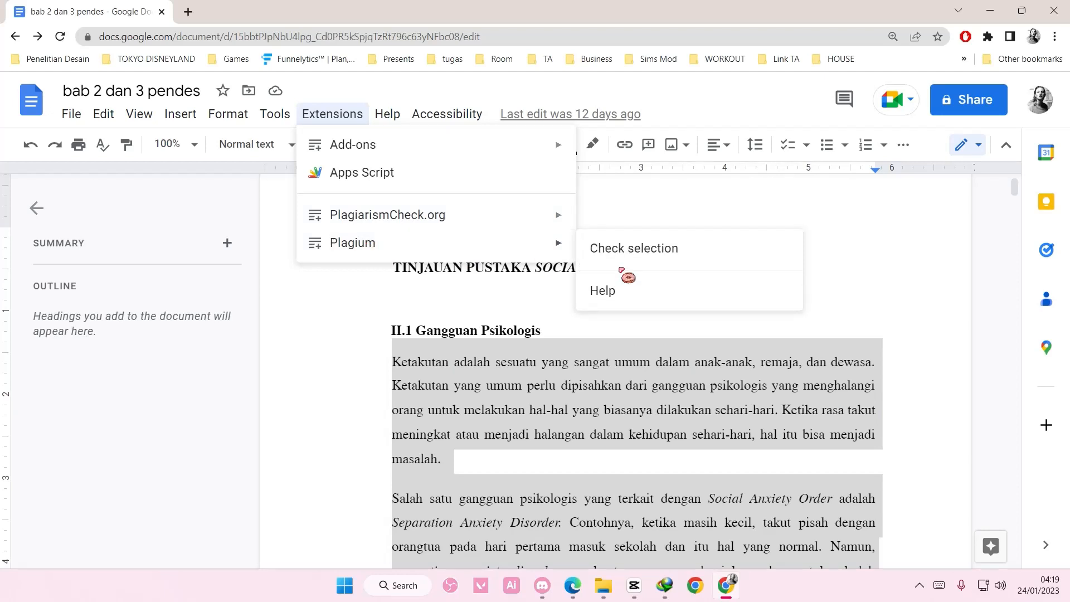
left_click(633, 248)
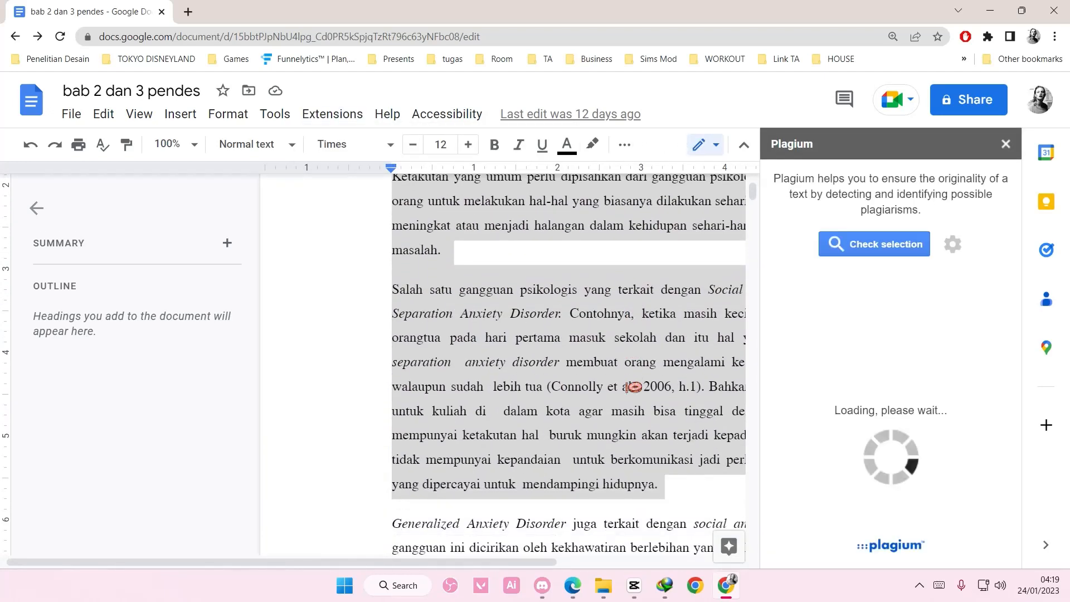
- Wait in the Plagium sidebar until it lists two matching sources, the first at 97.0%
scroll("up", 3)
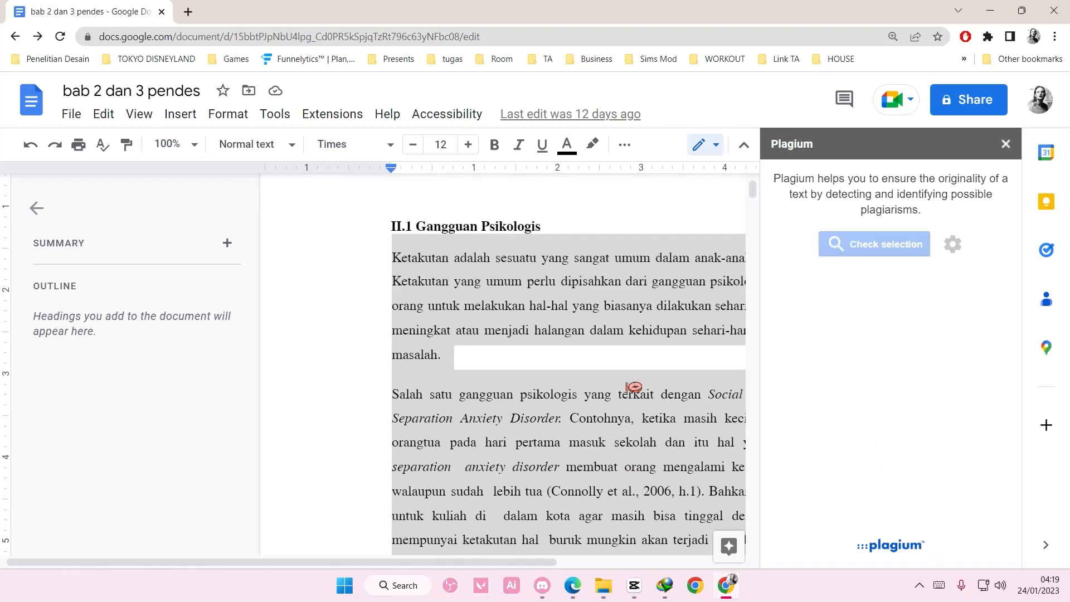
left_click(873, 244)
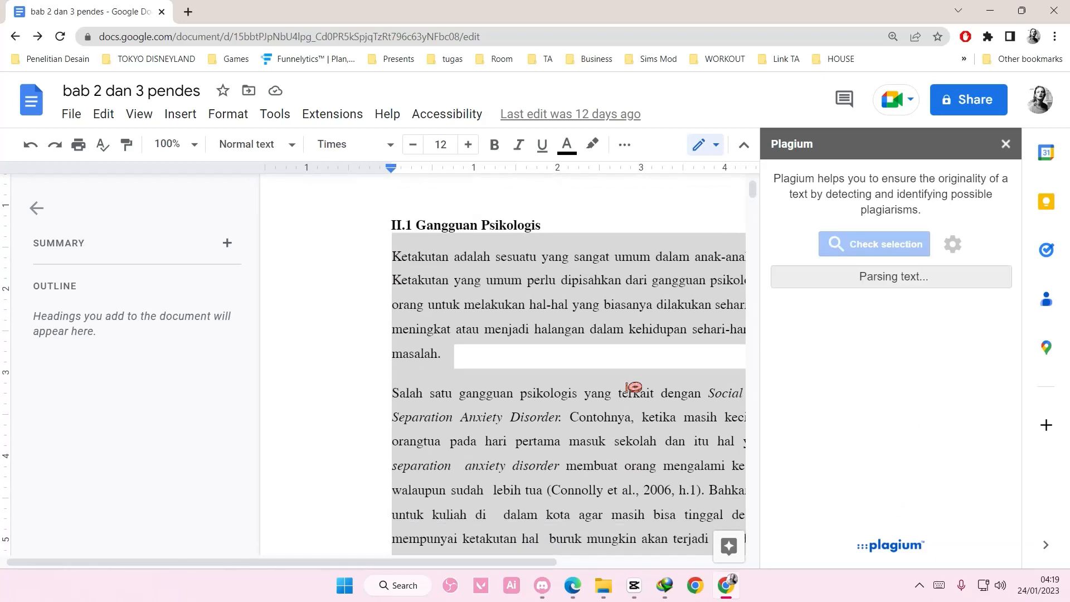
left_click(872, 244)
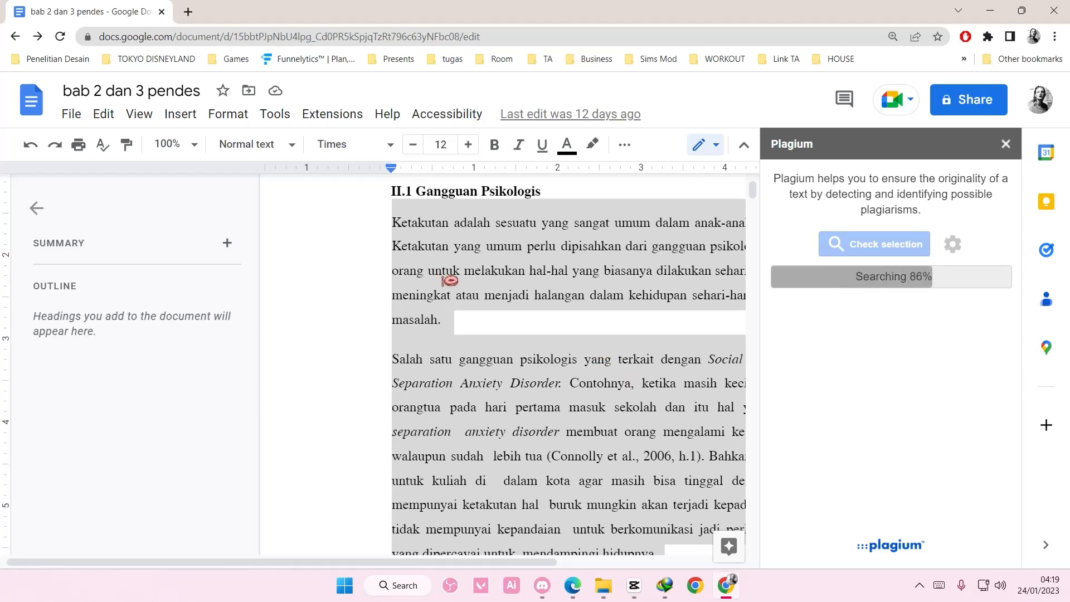
mouse_move(561, 308)
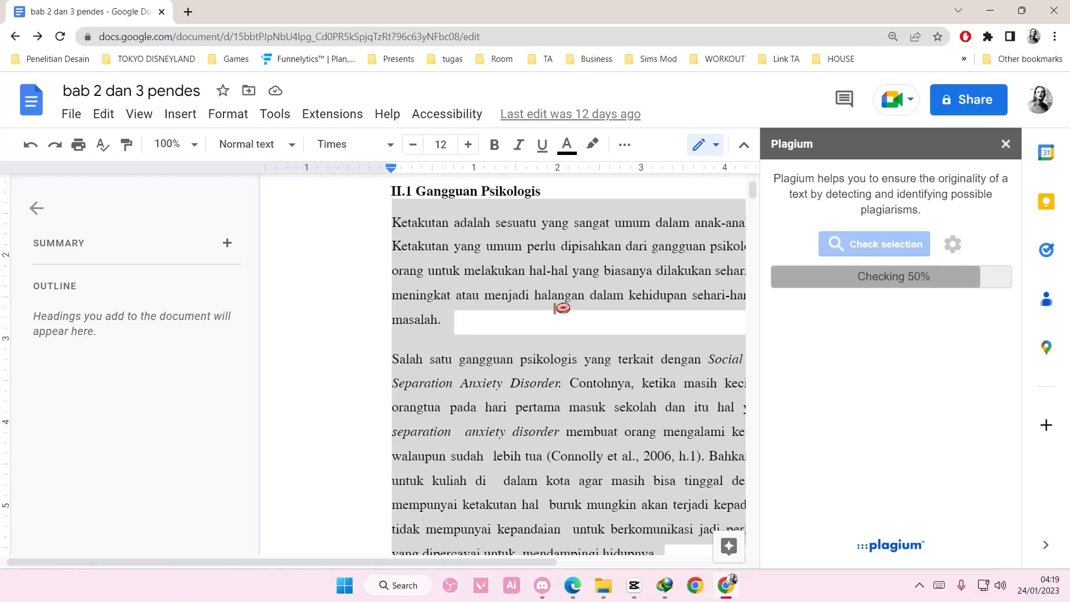
left_click(874, 244)
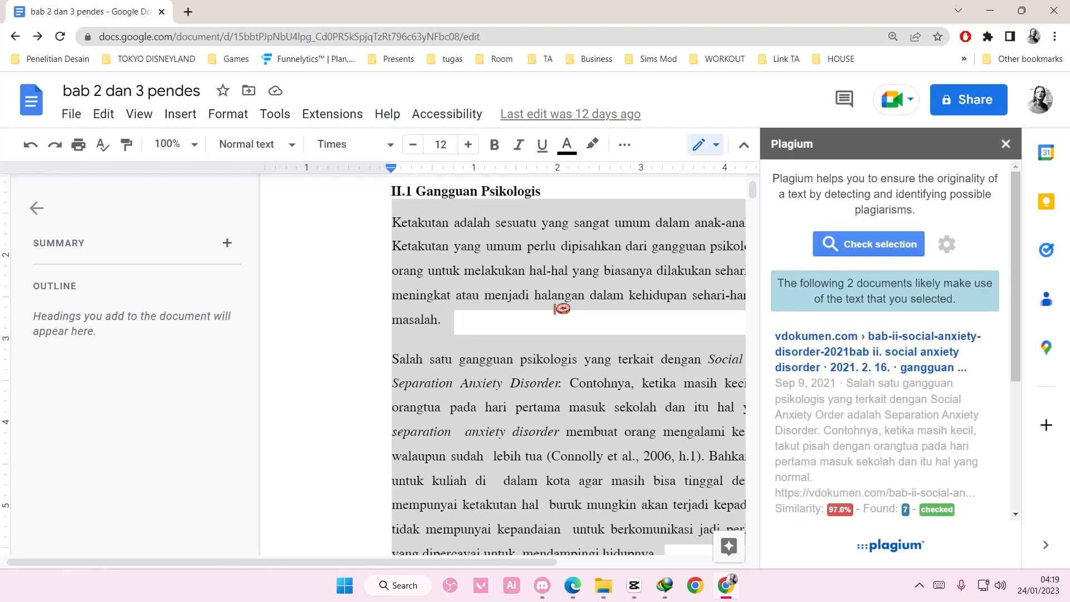
- Review the highlighted opening sentence and the second match, elibrary.unikom.ac.id at 57.1%
left_click(591, 145)
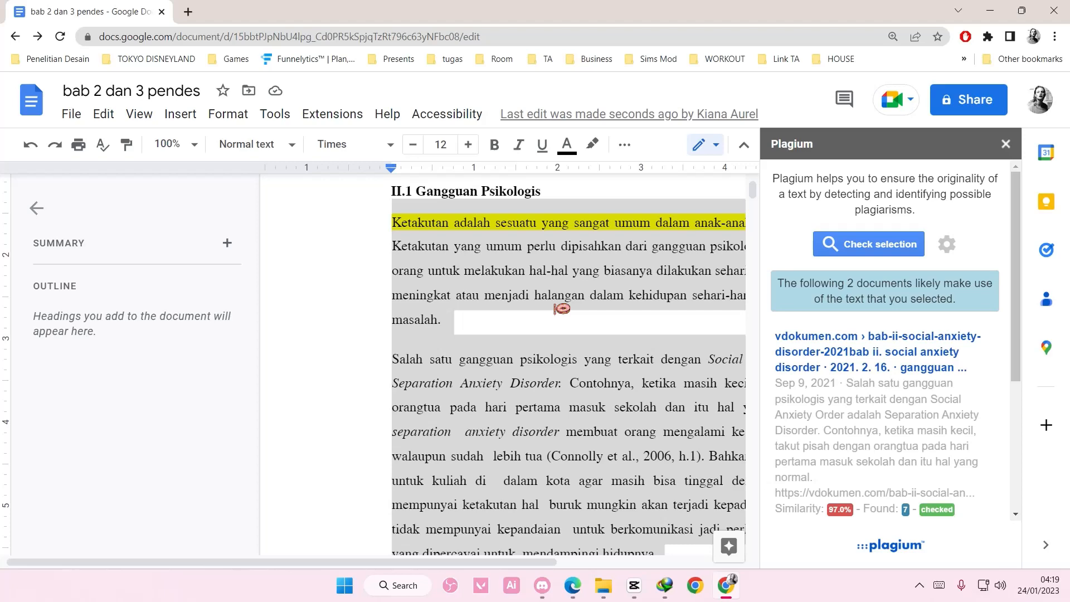
scroll("down", 3)
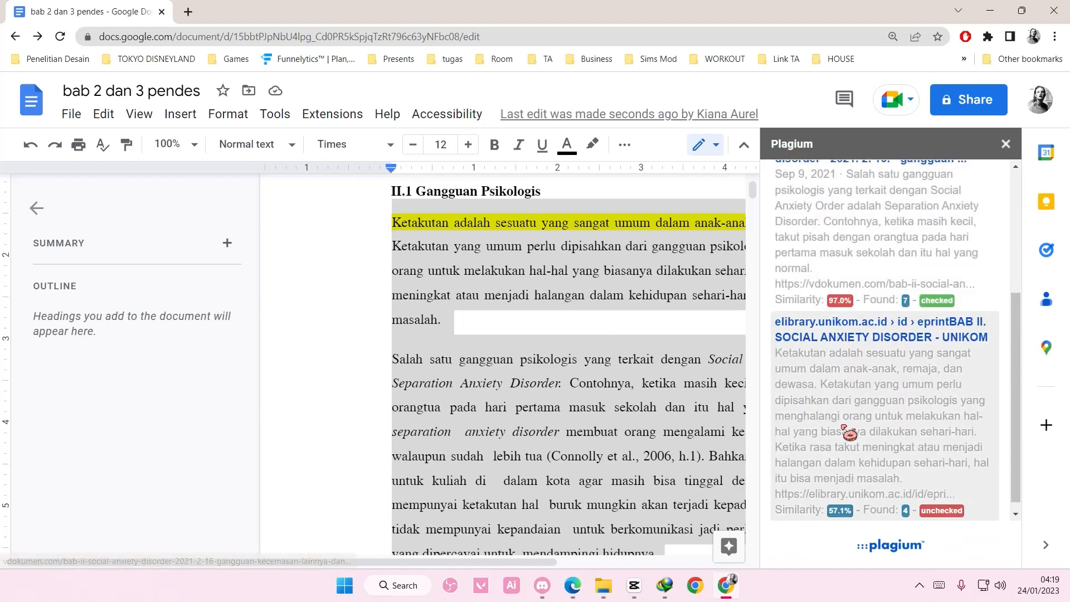